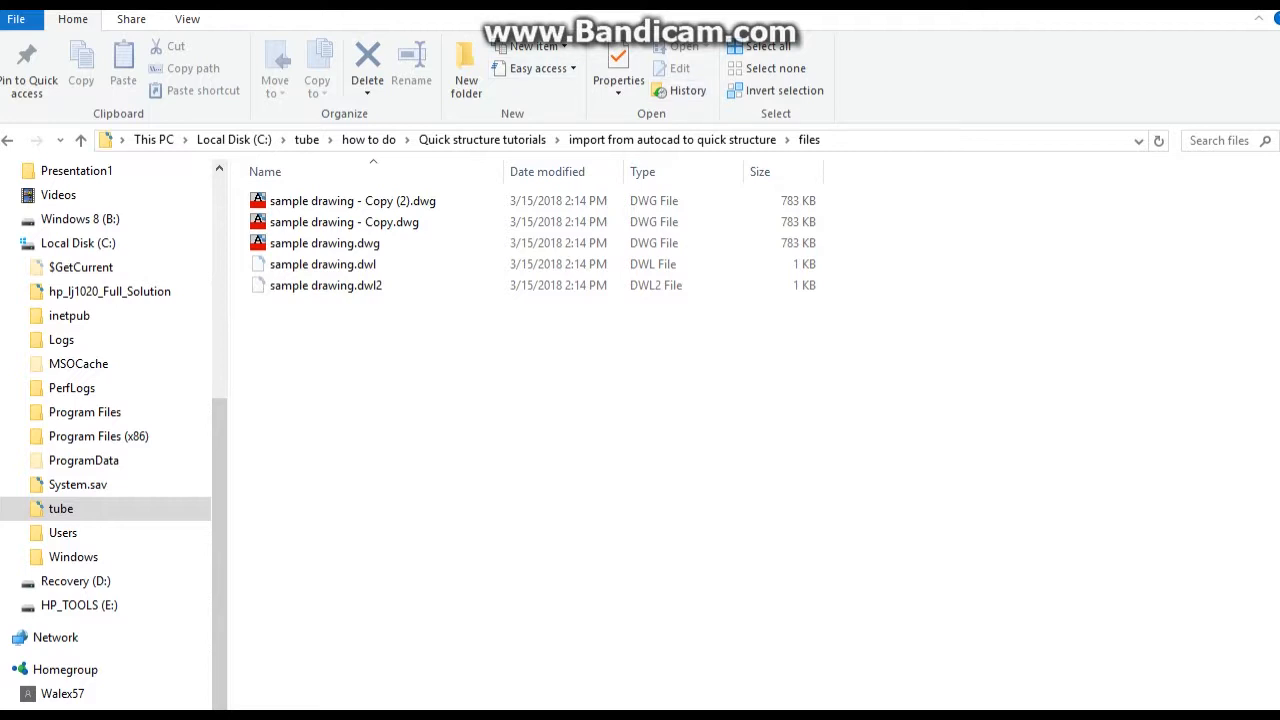
Open sample drawing.dwg from the tutorial files folder so the floor plan loads in AutoCAD
click(344, 220)
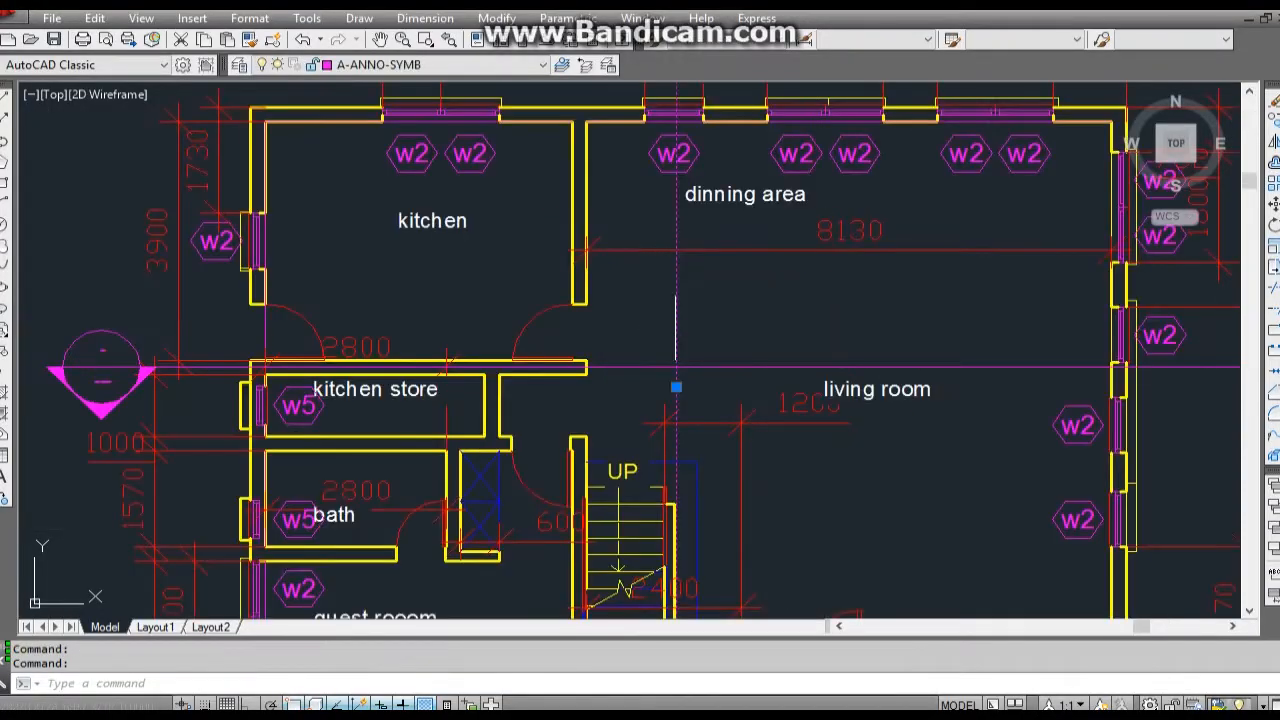
Bring up the Layer Properties Manager listing the floor plan's 28 layers
click(542, 64)
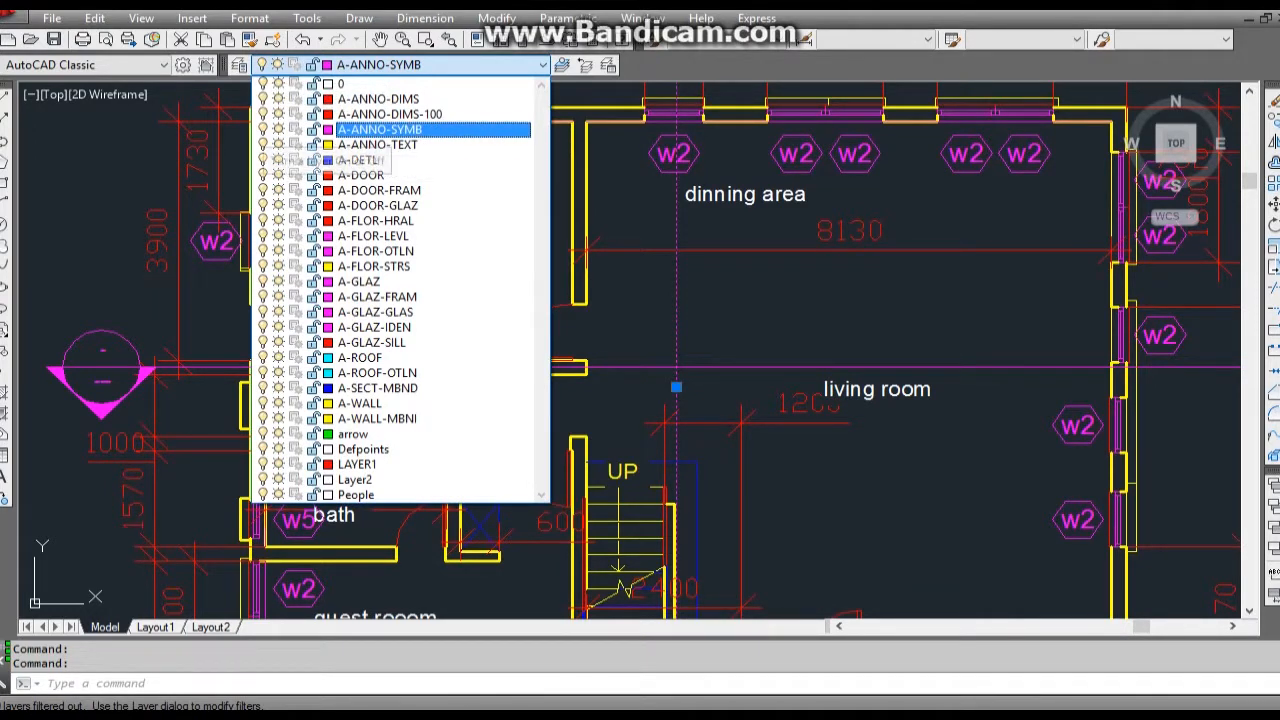
click(376, 204)
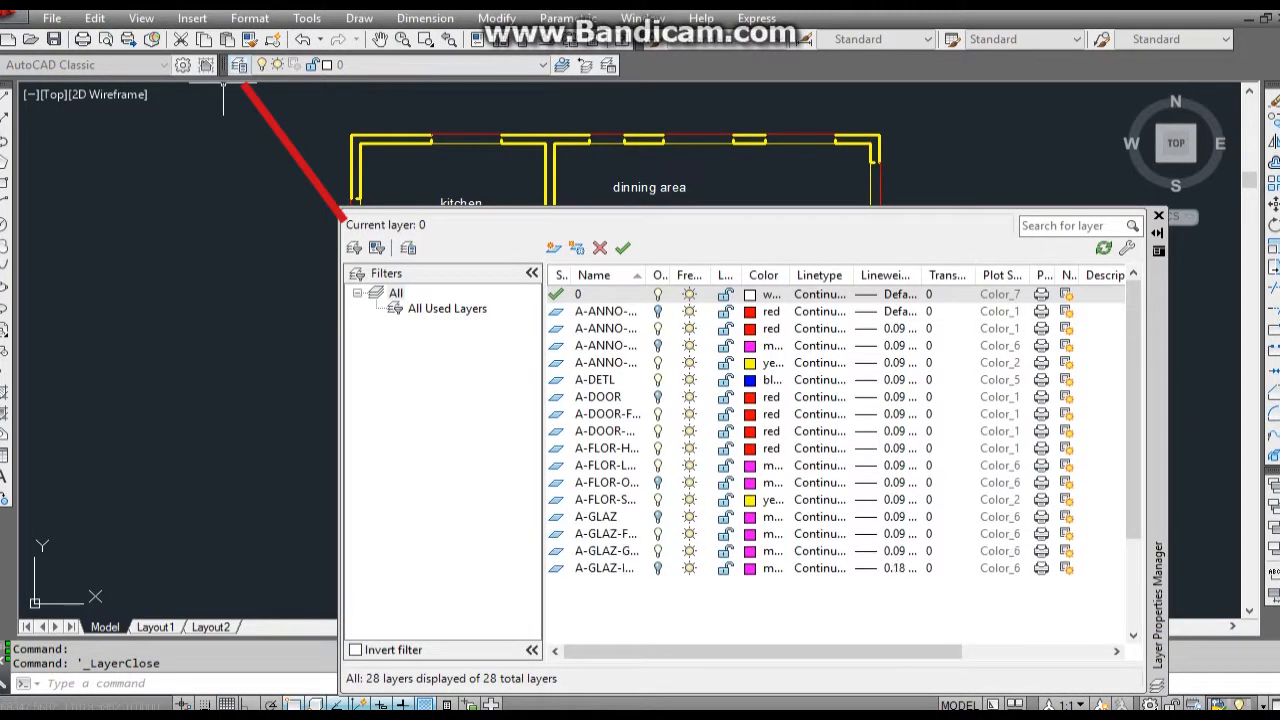
Add a new current layer named Structural Panels with colour 180 blue
click(556, 248)
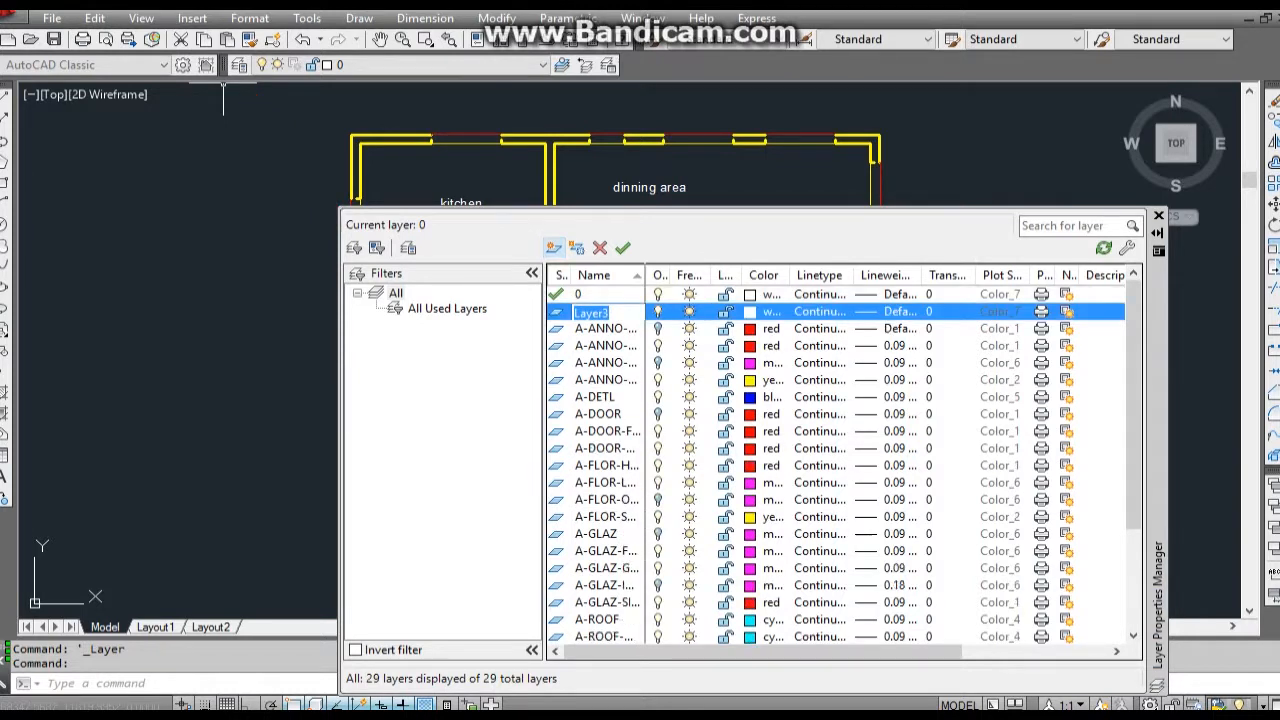
text(St)
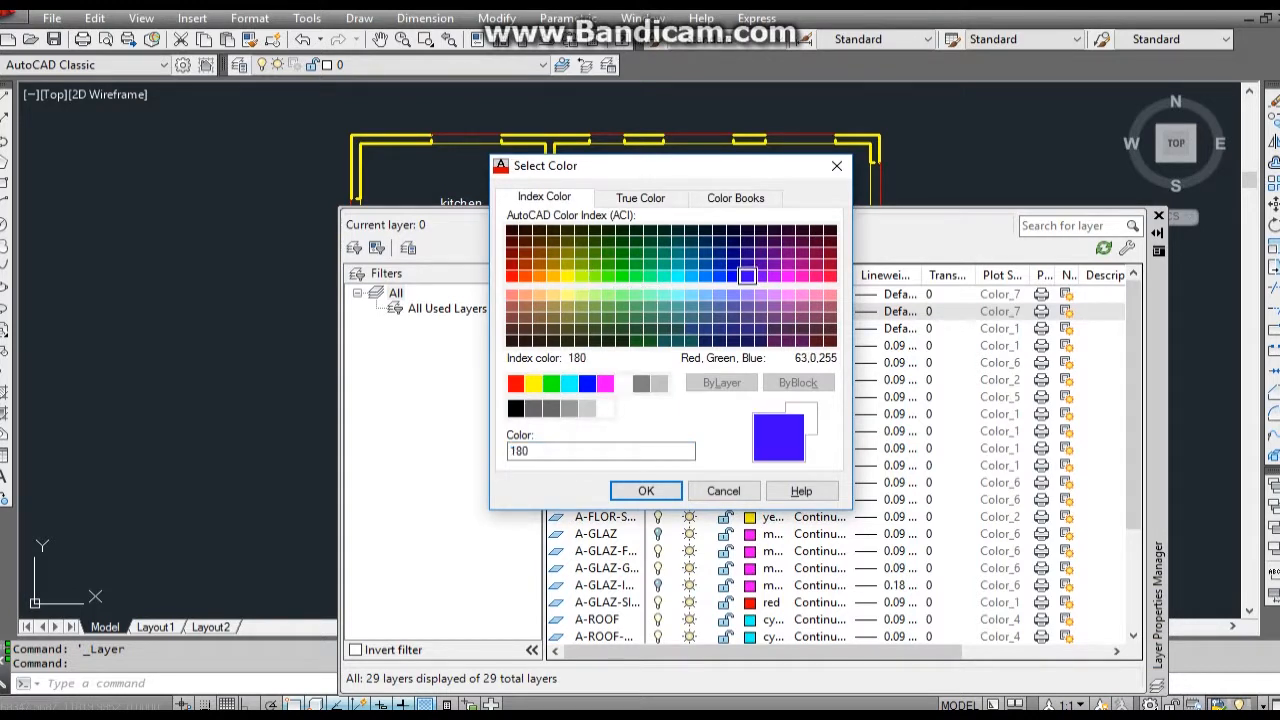
click(644, 490)
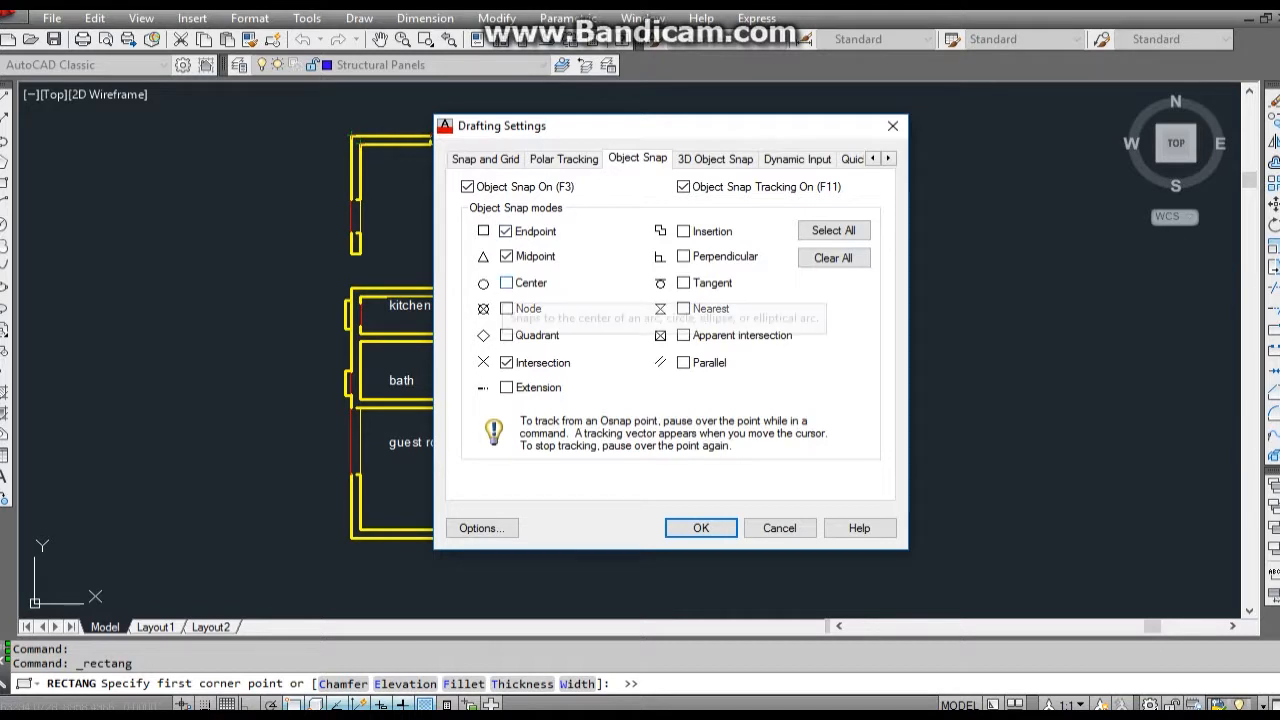
Enable the Center object snap mode in Drafting Settings
click(506, 282)
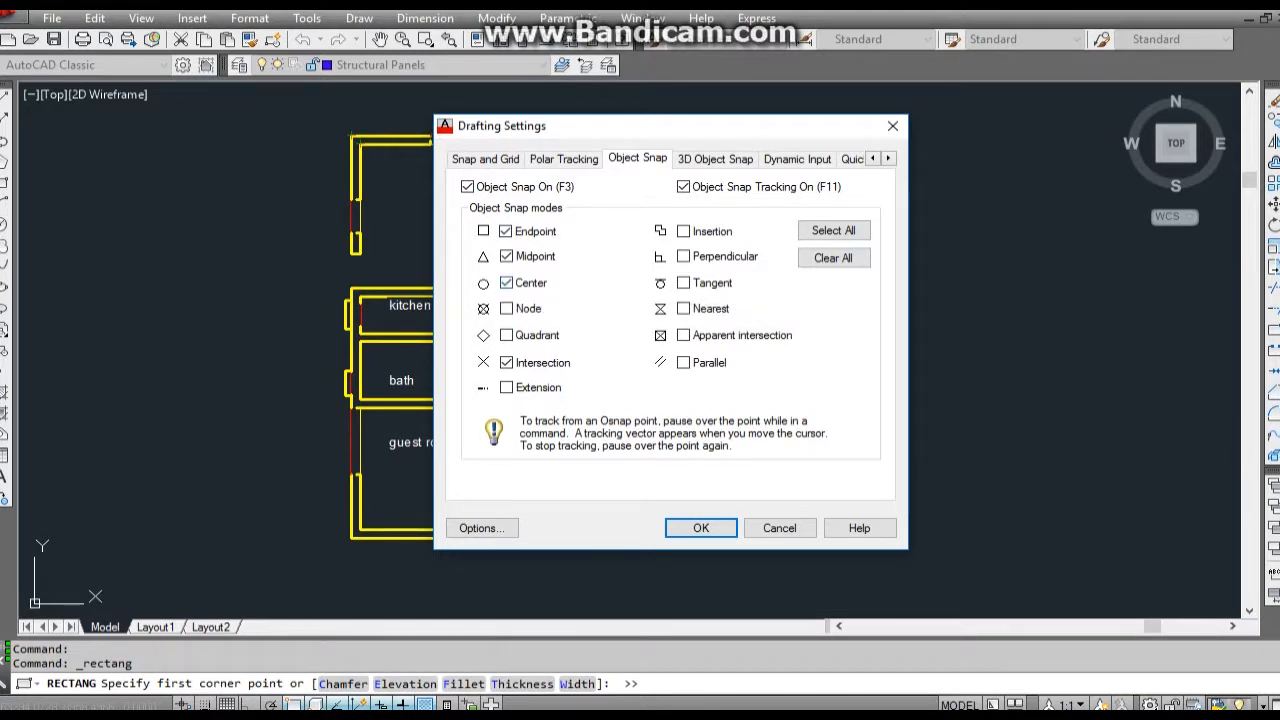
click(700, 528)
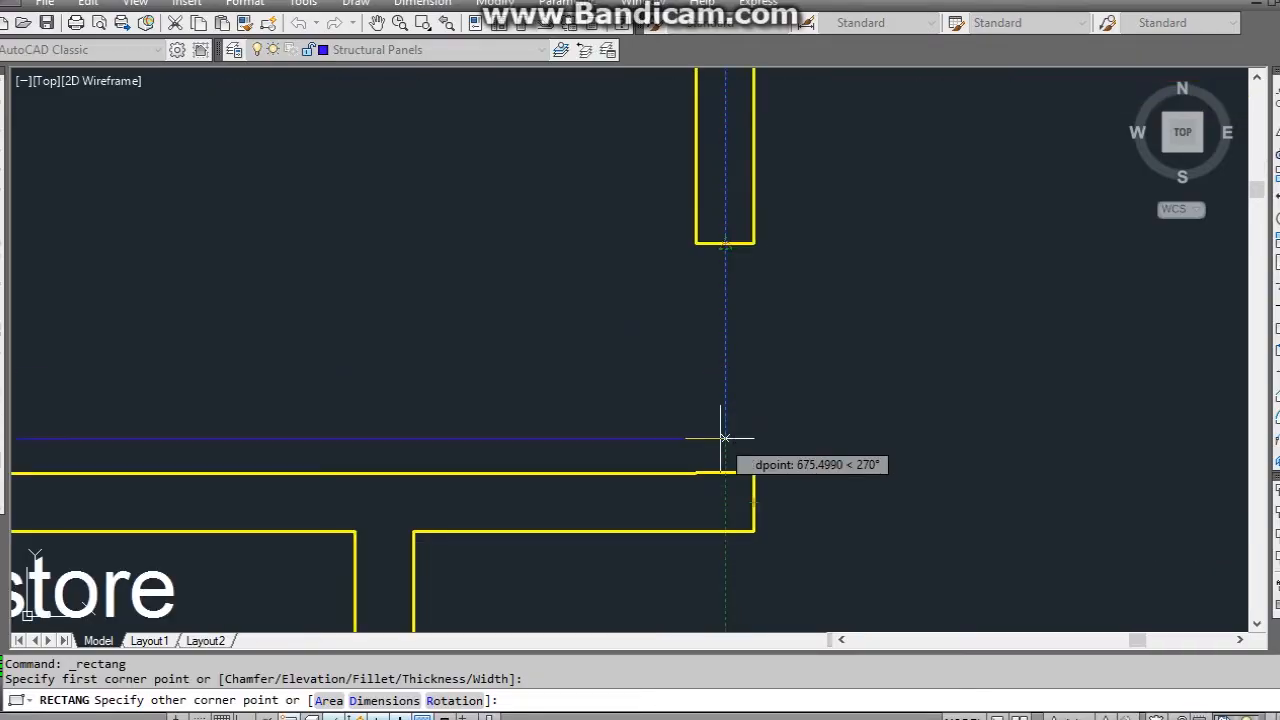
mouse_move(722, 472)
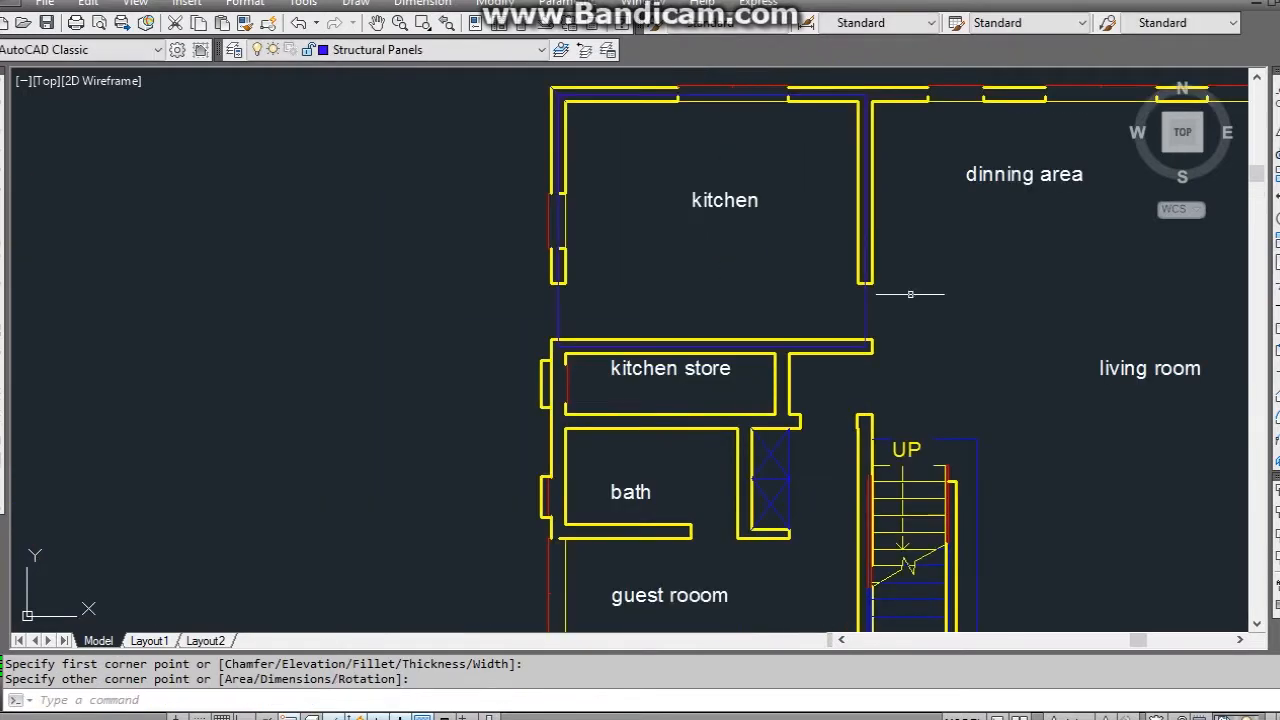
mouse_move(848, 316)
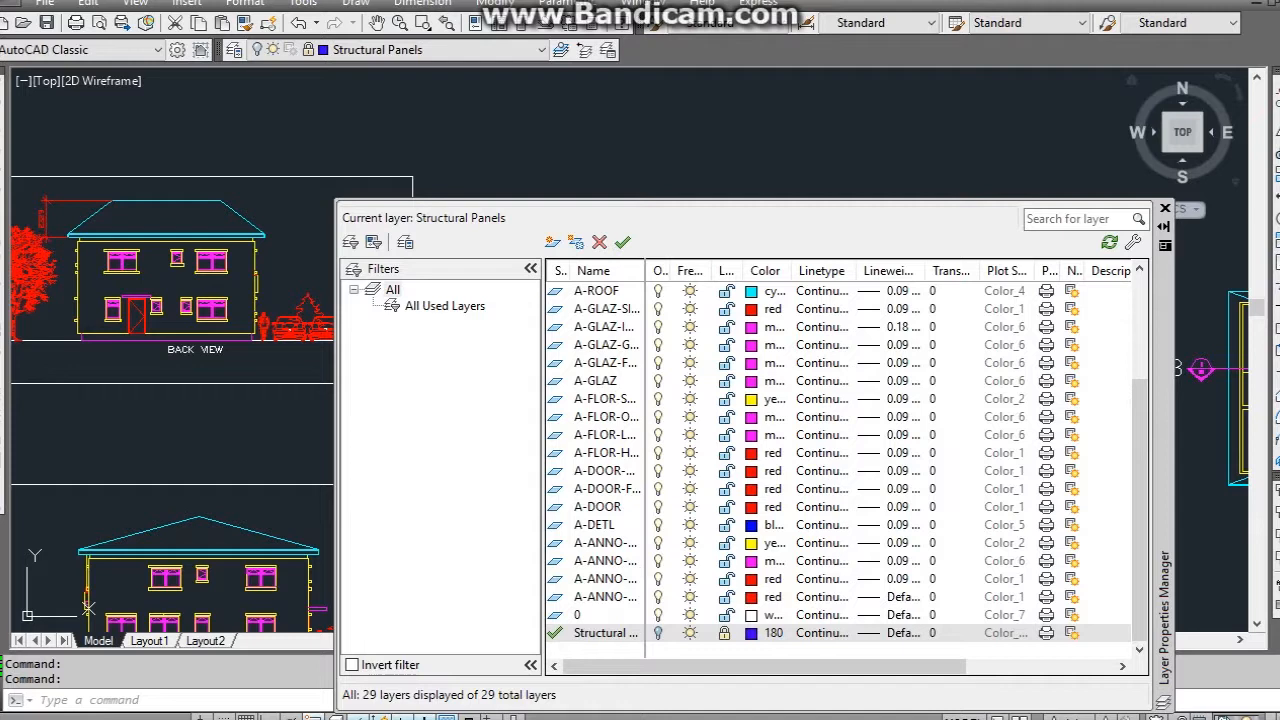
Erase the whole floor plan so only the locked blue panel rectangles remain
click(1164, 208)
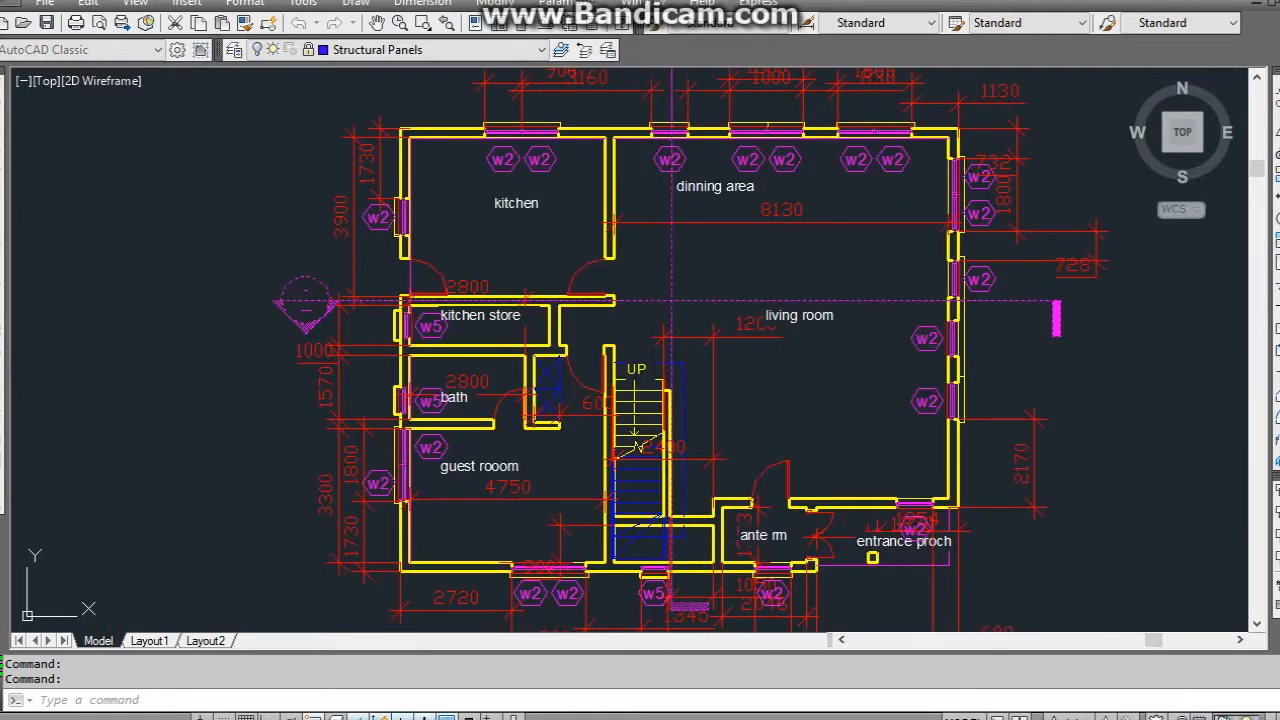
key(ctrl+a)
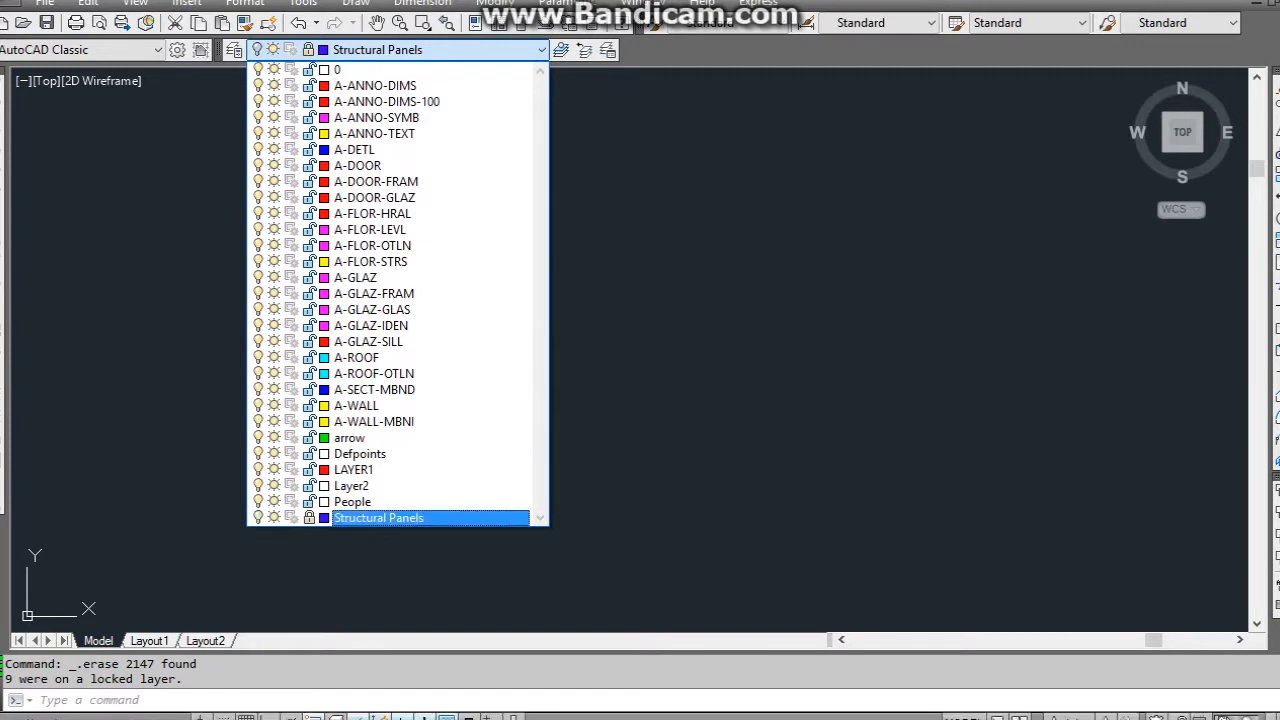
click(378, 516)
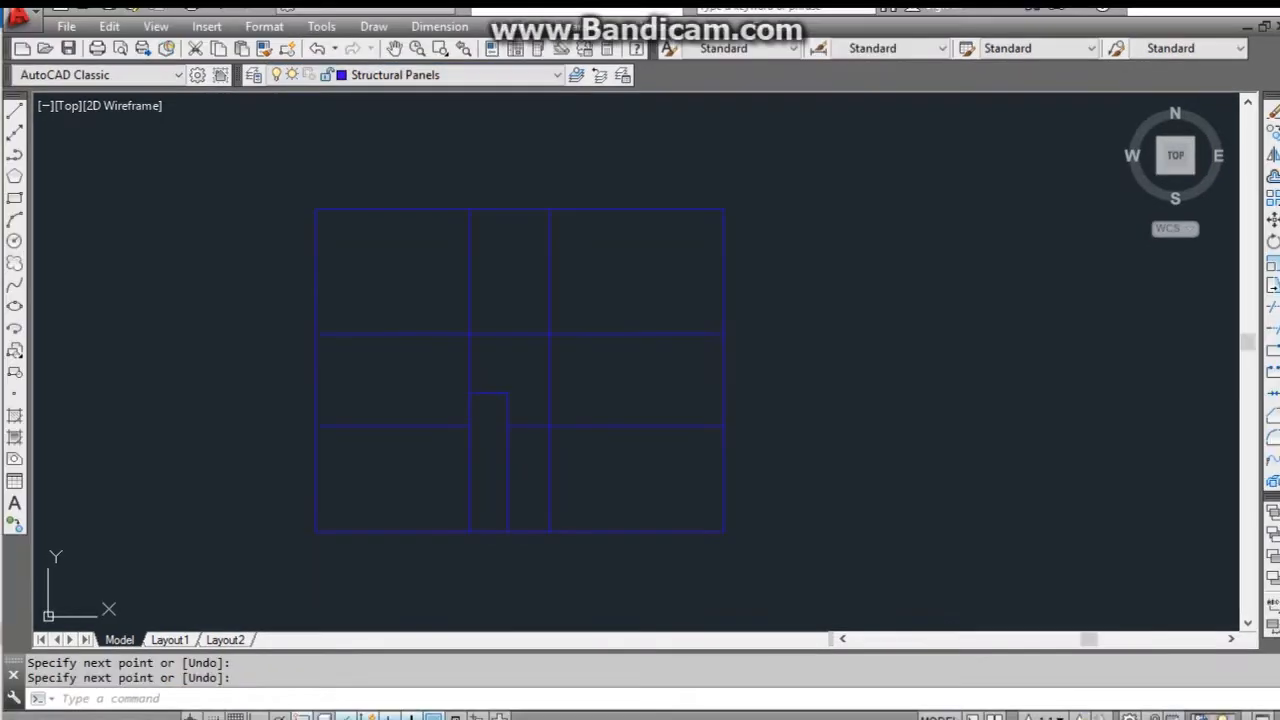
Start saving the panel drawing as a new file via File > Save As
click(66, 26)
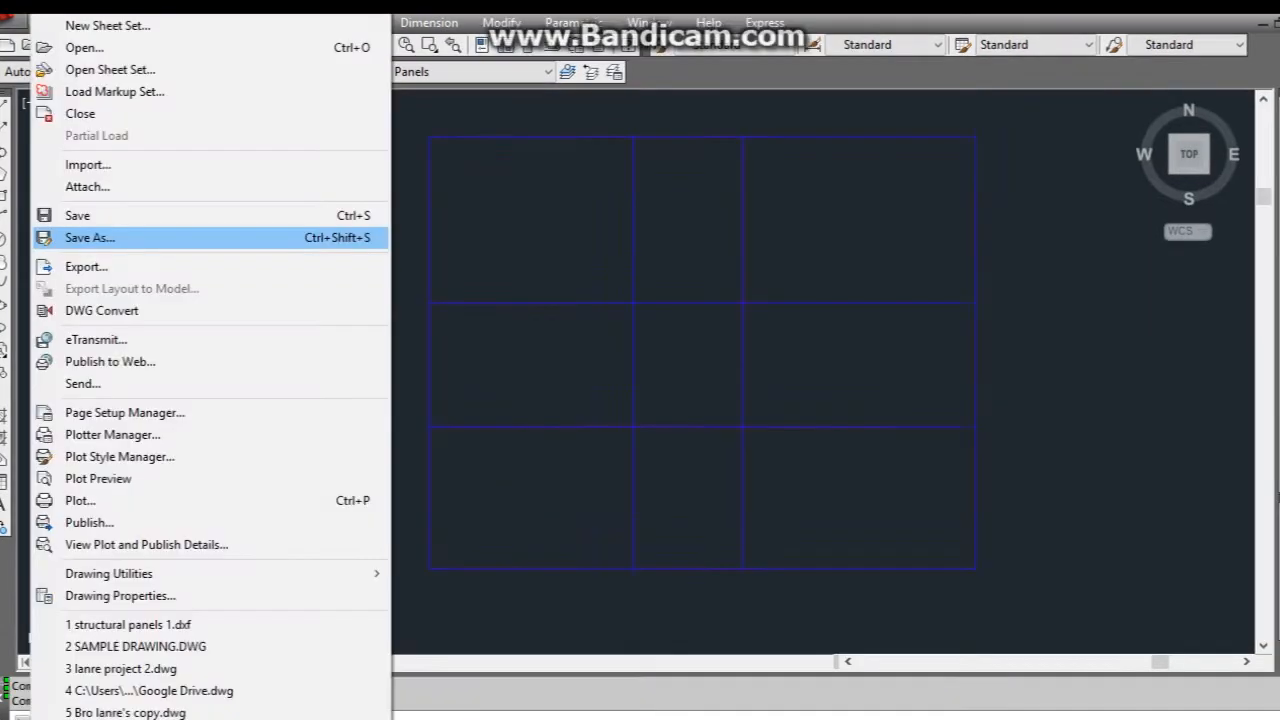
click(88, 236)
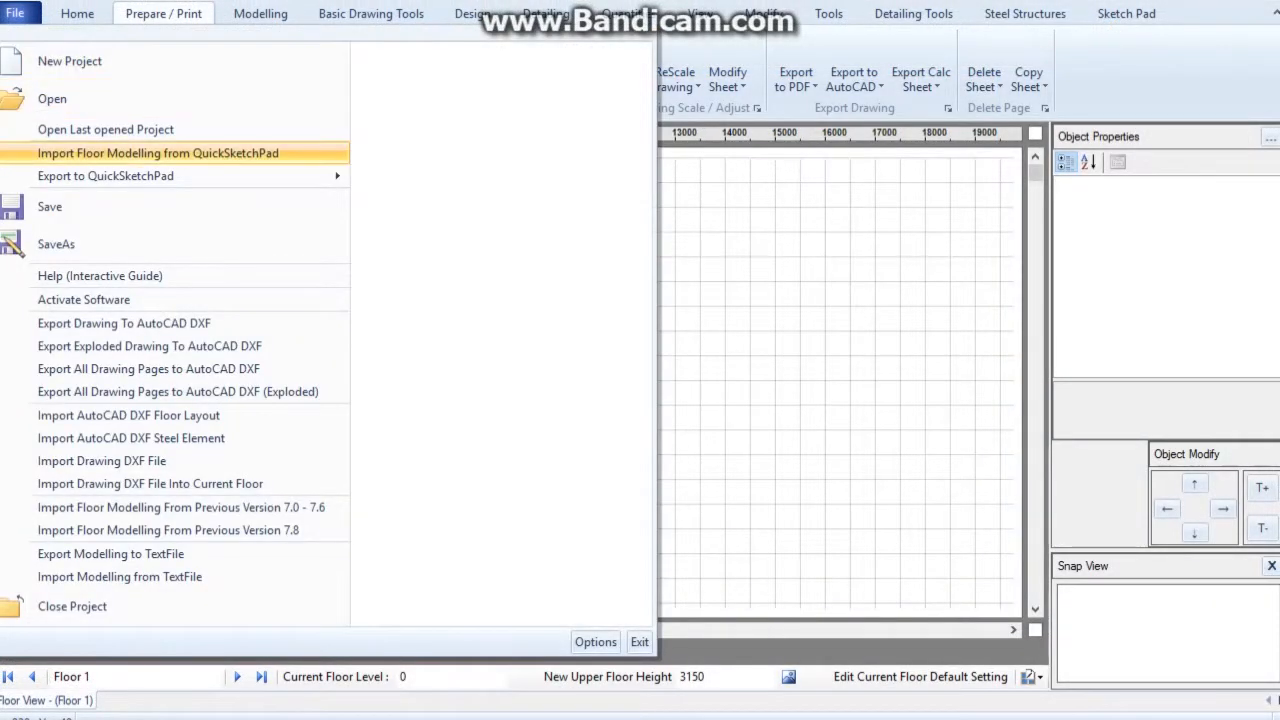
mouse_move(178, 390)
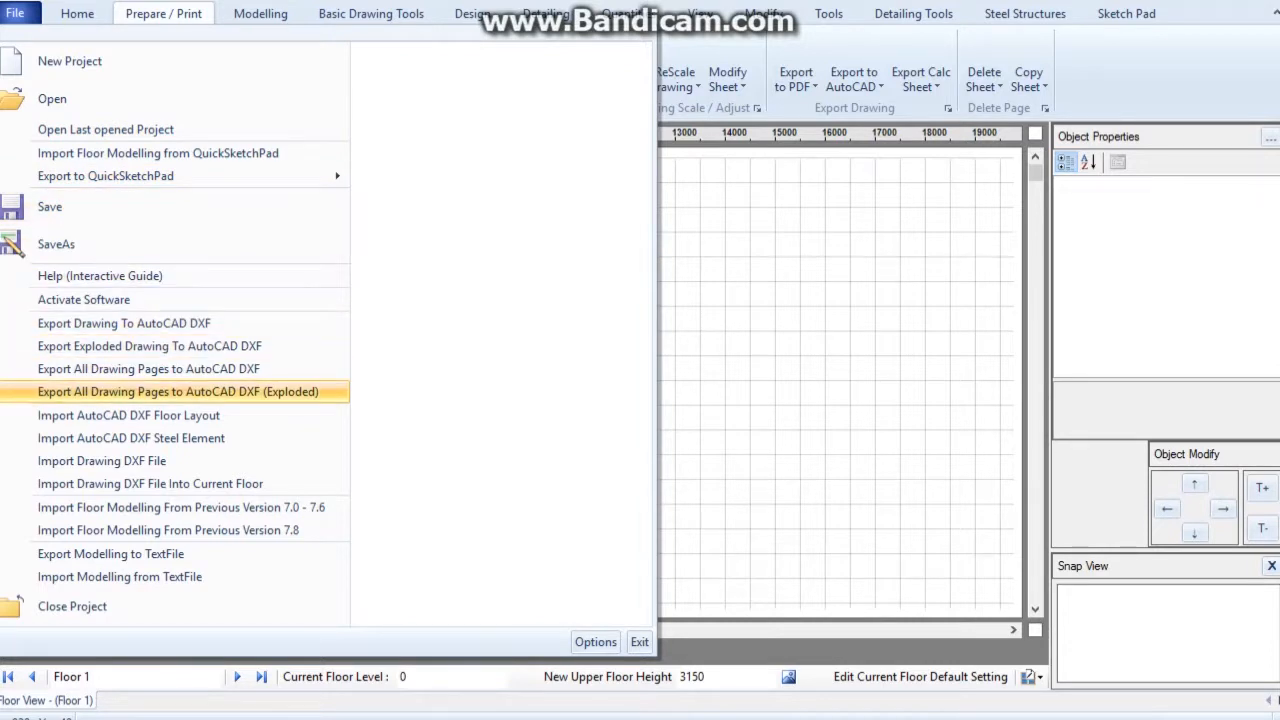
mouse_move(128, 414)
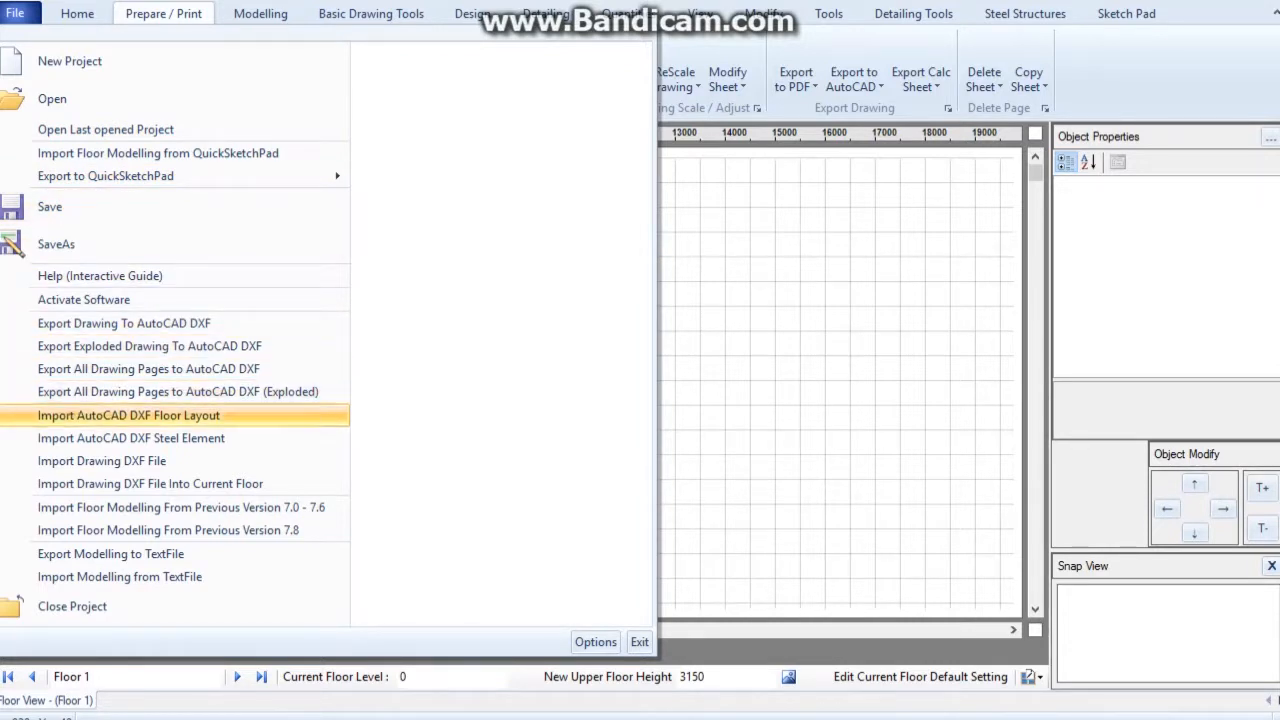
Import structural panels copy2 a 2007 edited.dxf as the floor layout, replacing current floor elements
click(128, 414)
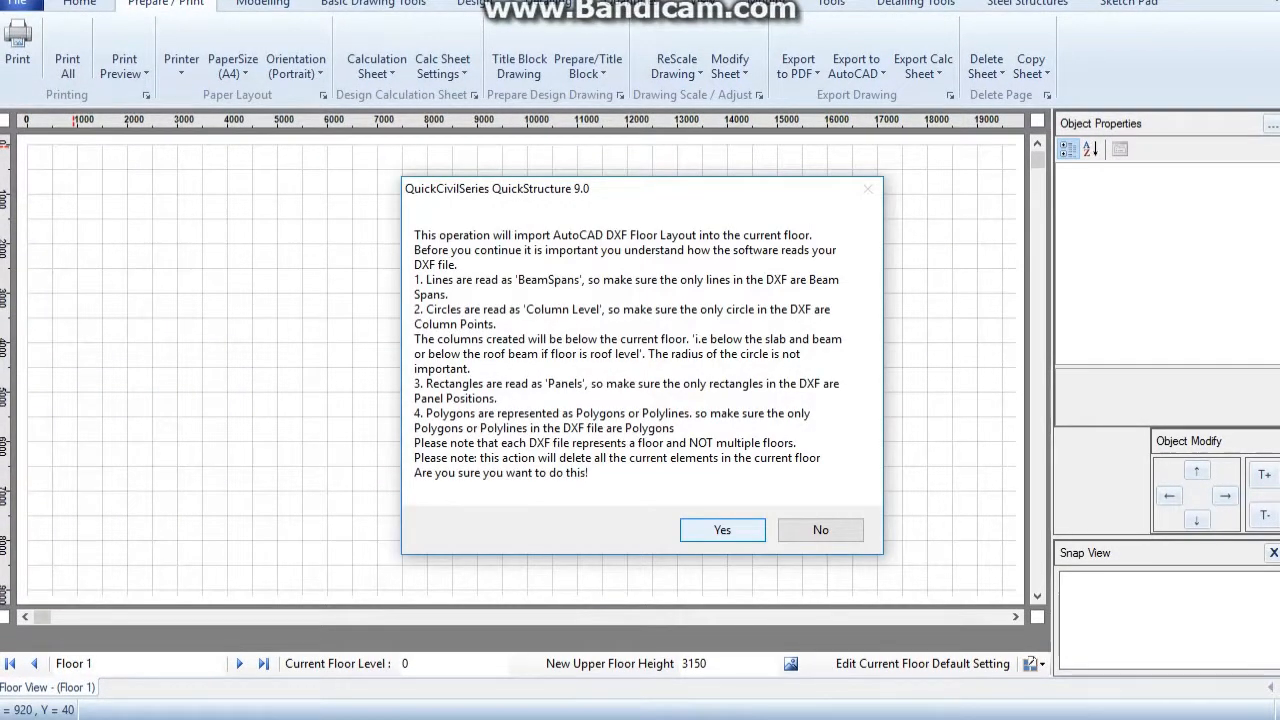
click(722, 530)
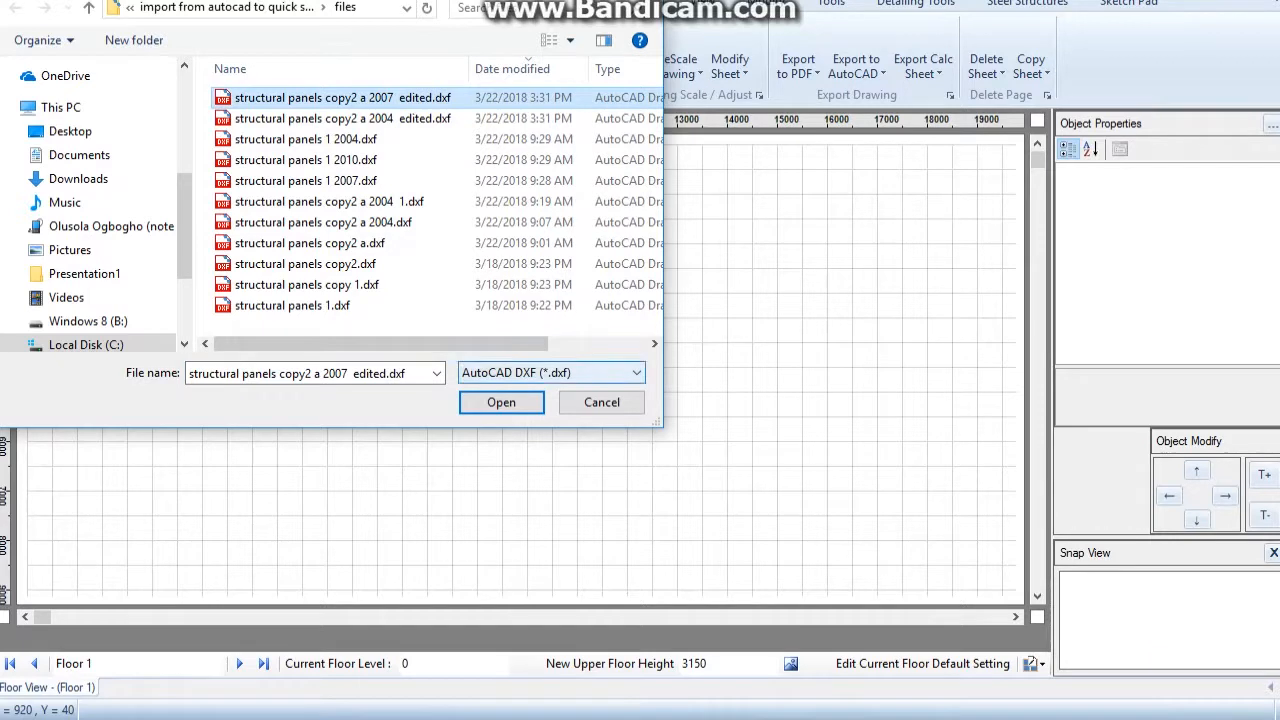
click(314, 374)
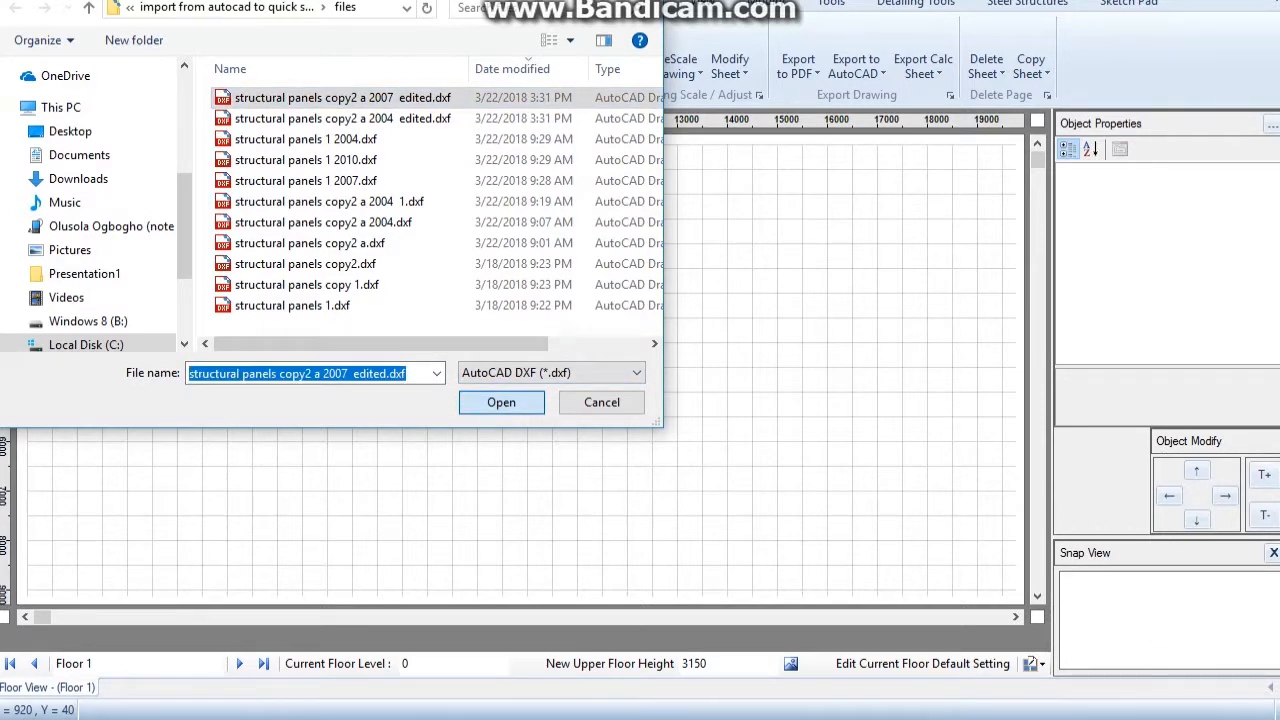
click(500, 402)
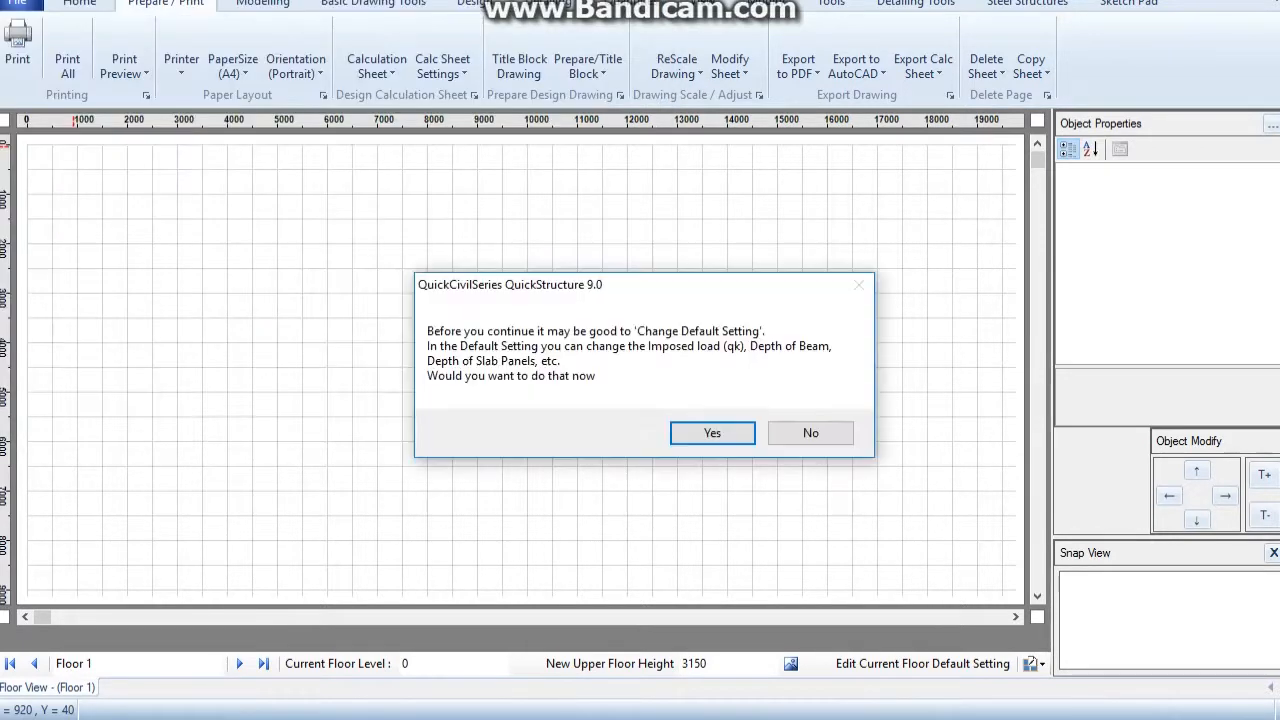
Accept and apply the current floor default settings so panels P1, P2 and beams appear
click(712, 432)
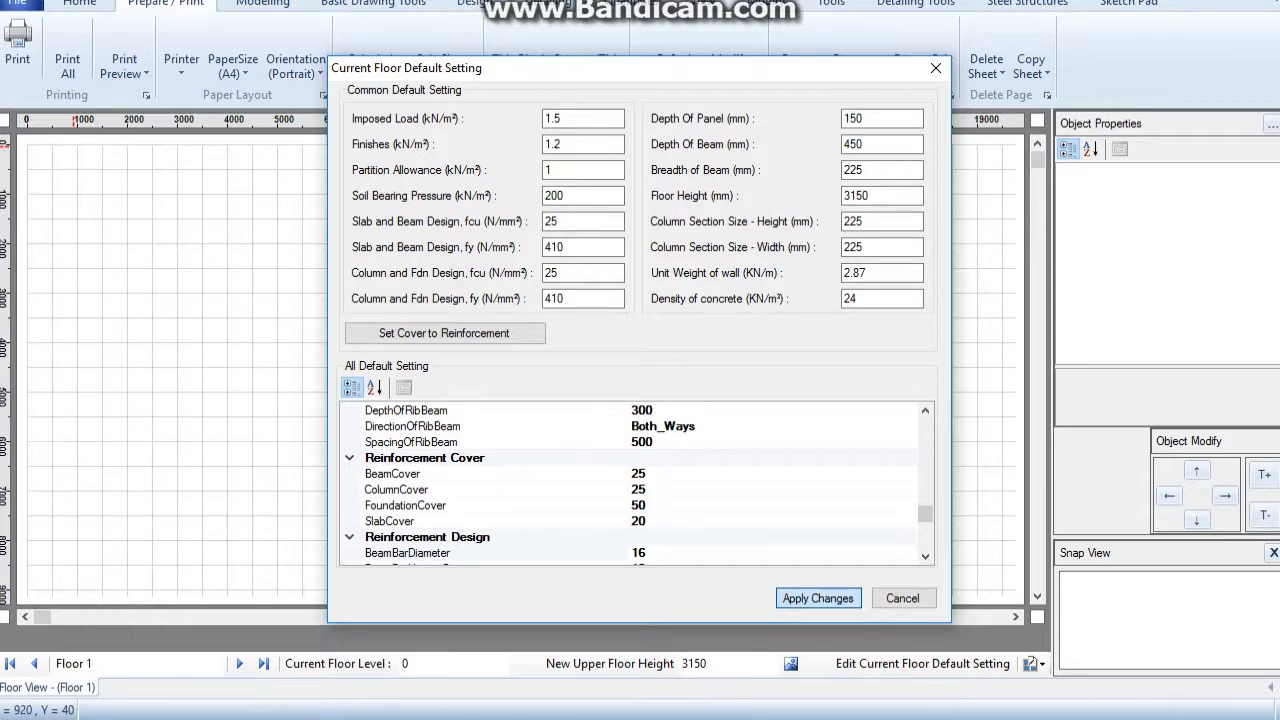
click(816, 596)
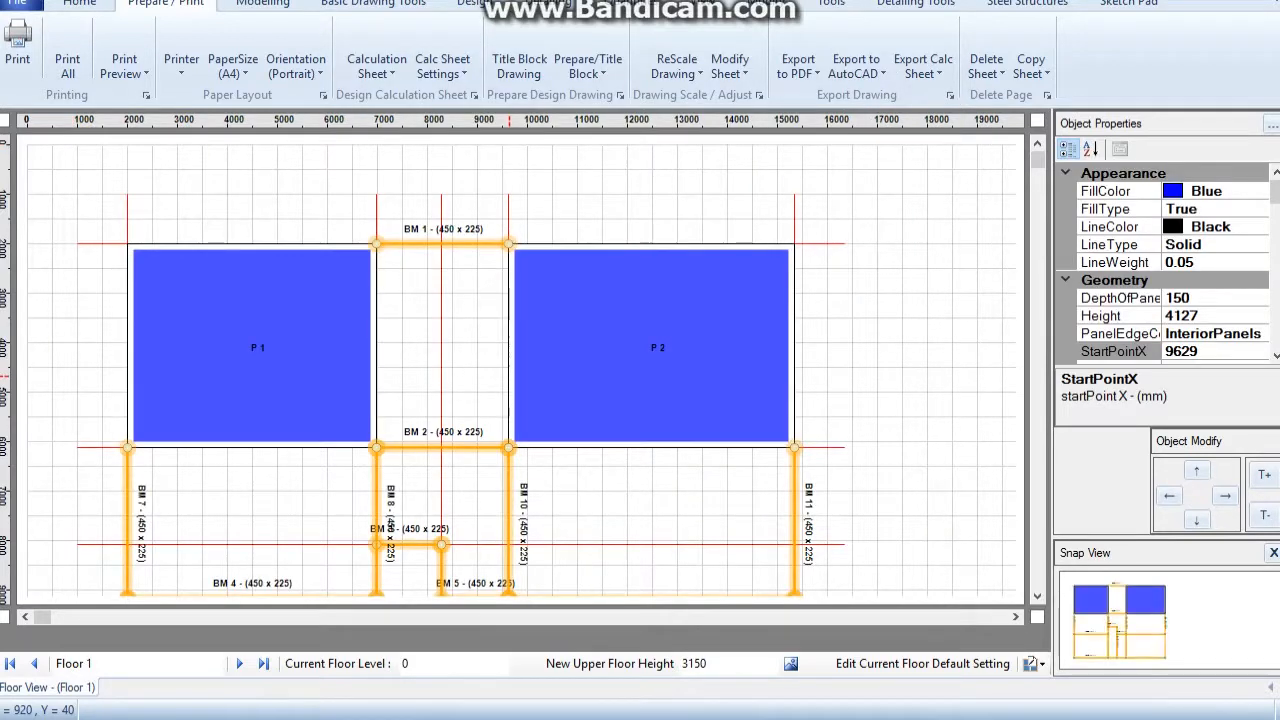